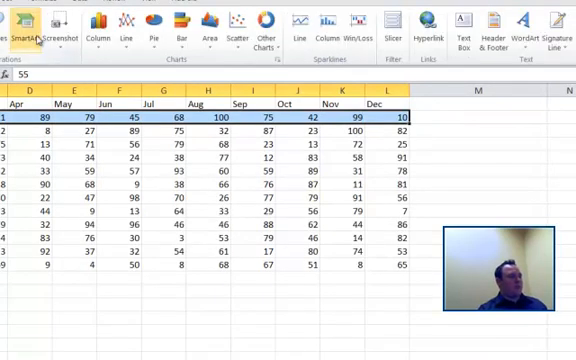
pyautogui.moveTo(240, 70)
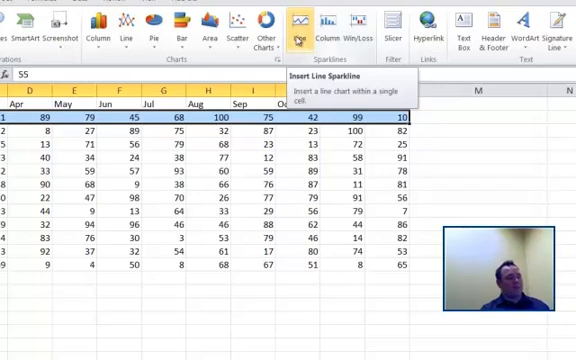
# Insert a line sparkline in $M$2 charting the first row's monthly values
pyautogui.click(296, 24)
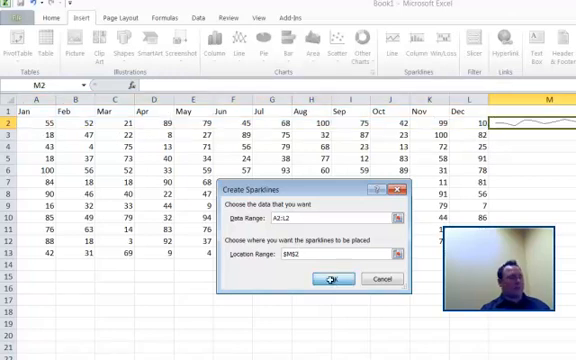
pyautogui.click(328, 280)
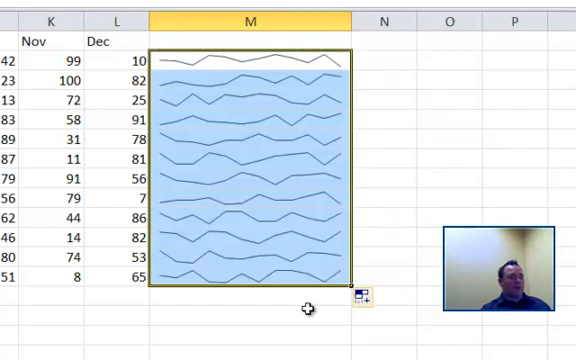
pyautogui.moveTo(230, 264)
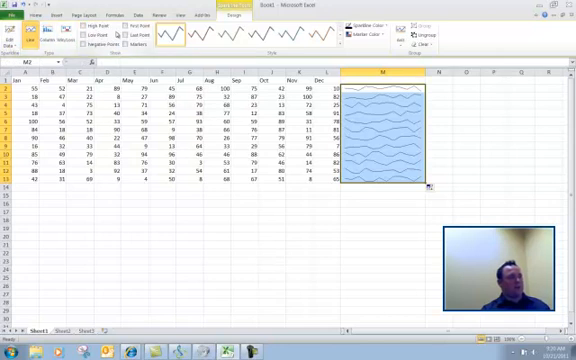
# Apply a dark red style with High Point and Low Point markers to the column M sparklines
pyautogui.click(52, 32)
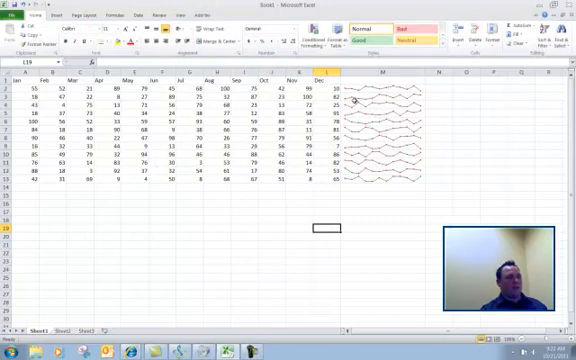
# Select a column M sparkline to reactivate the Sparkline Tools Design options
pyautogui.click(350, 88)
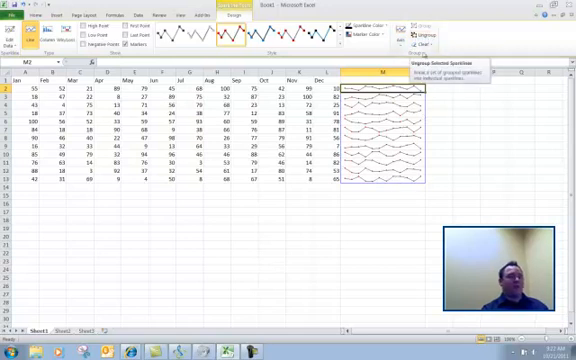
pyautogui.moveTo(384, 120)
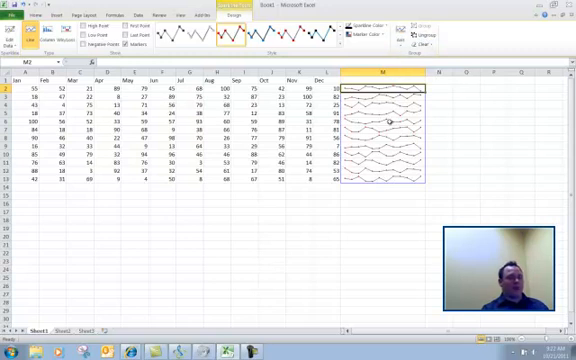